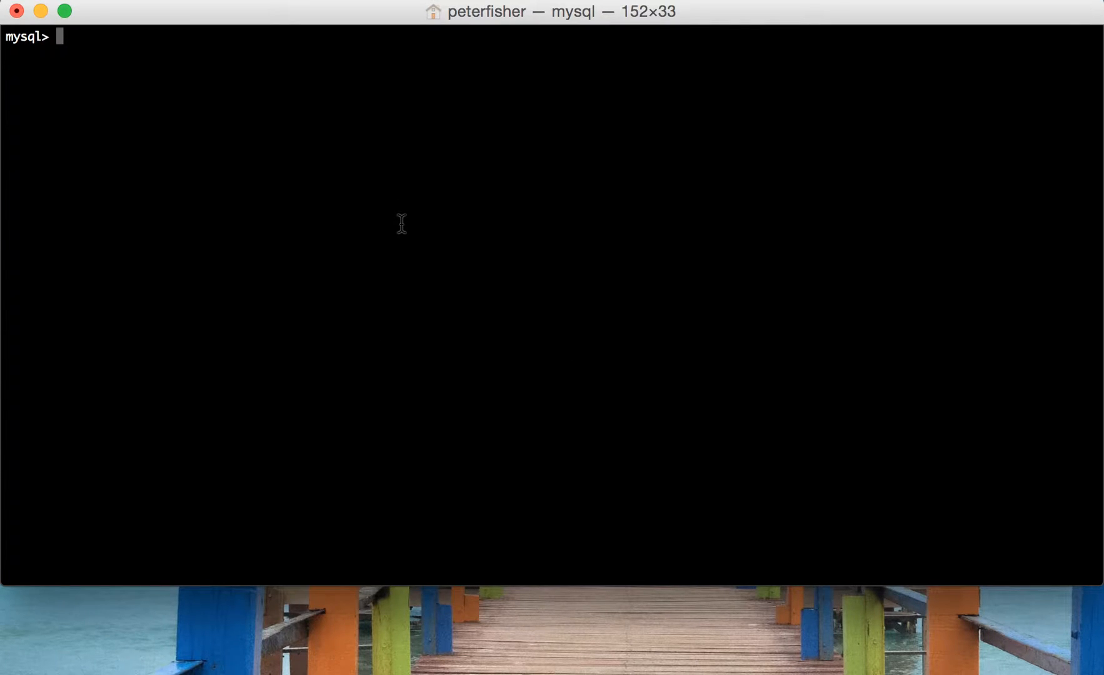
Step: Run DESCRIBE customer, then start SELECT * FROM customer to list all rows
{"action": "type", "text": "describe"}
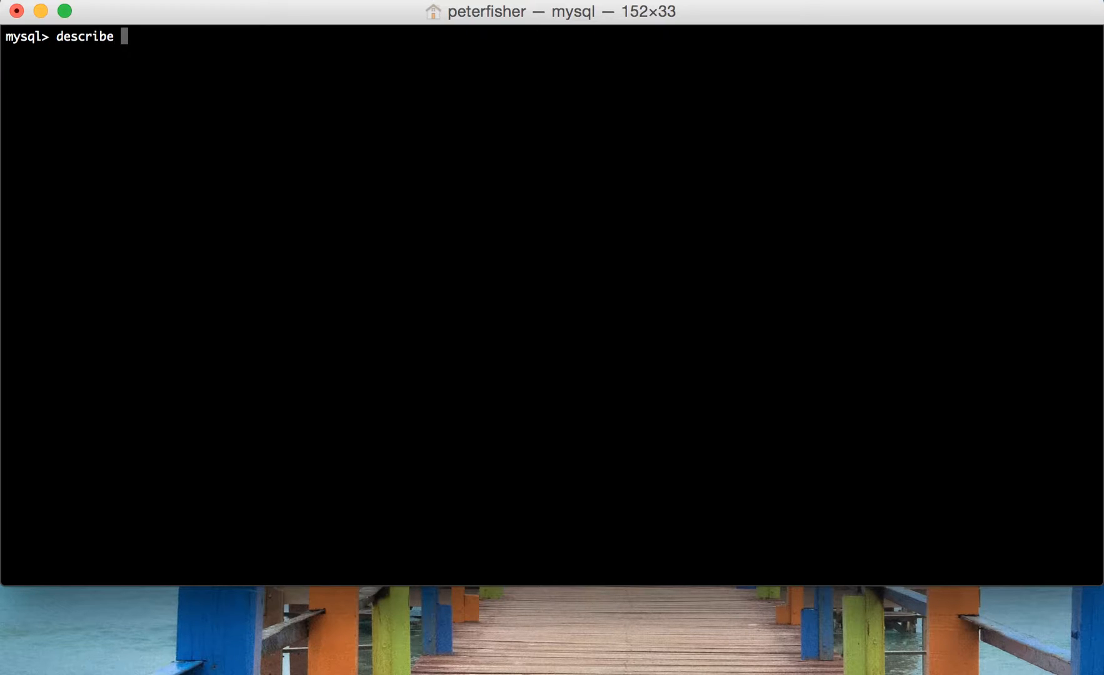
{"action": "type", "text": "customer;"}
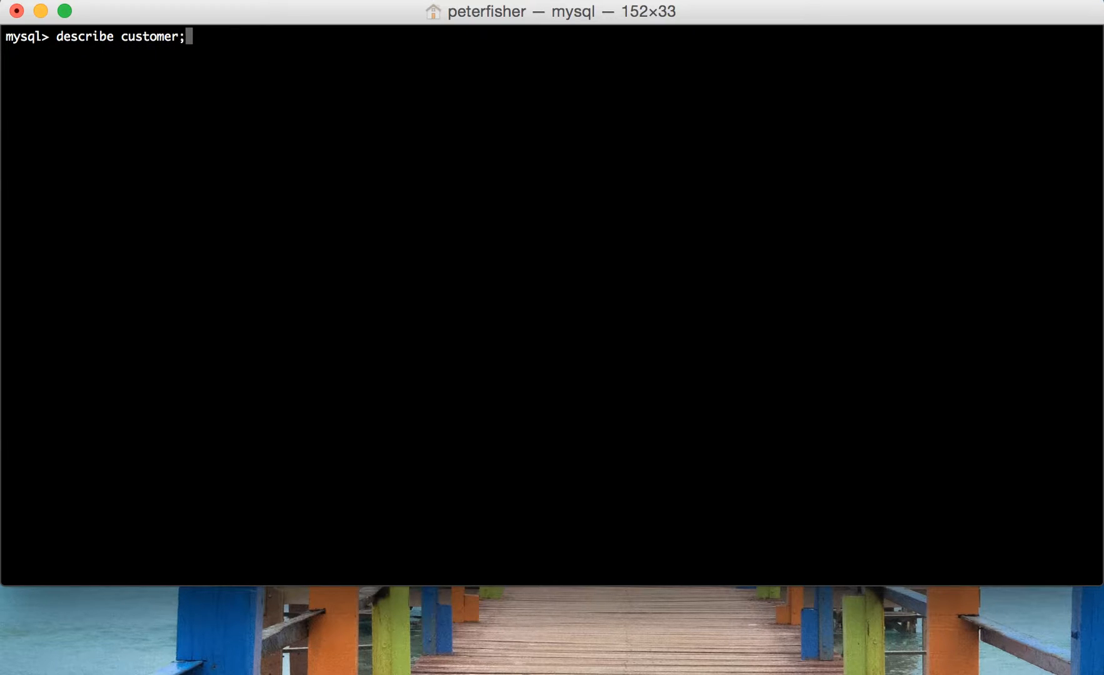
{"action": "type", "text": "se"}
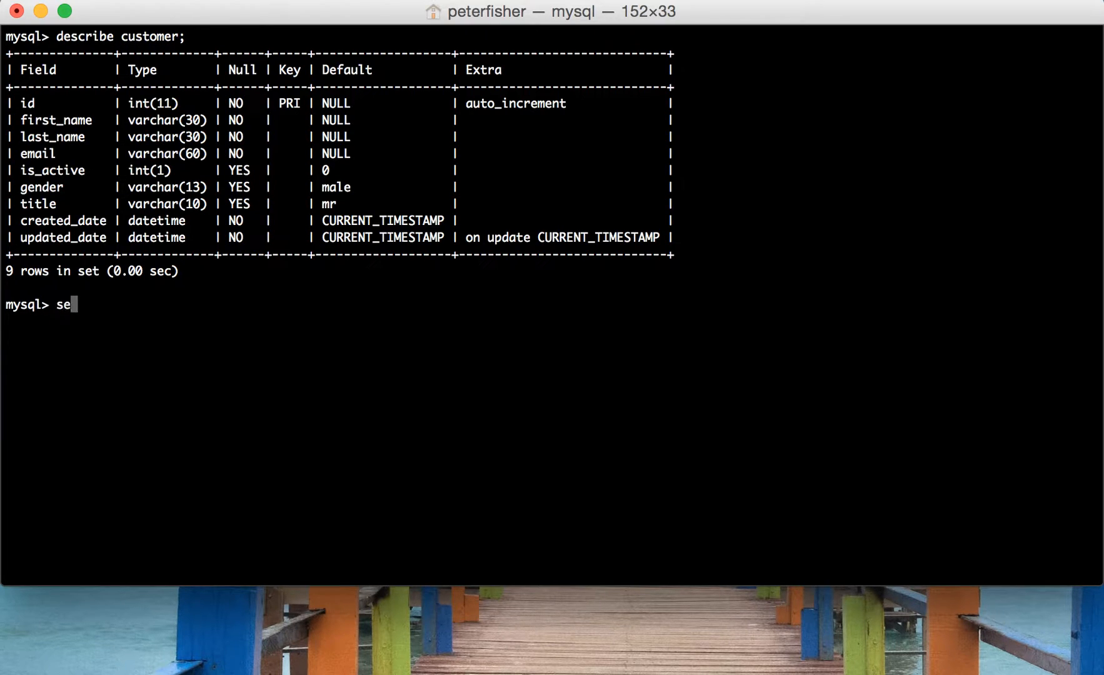
{"action": "type", "text": "lect * from customer;"}
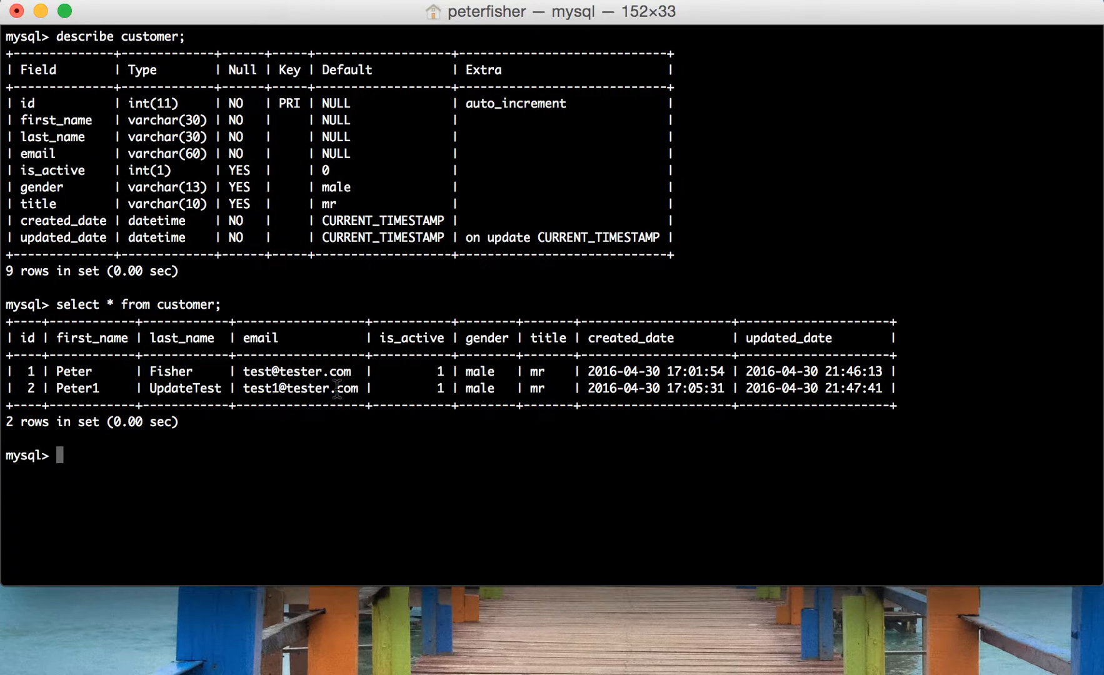
{"action": "mouse_move", "coordinate": [573, 361]}
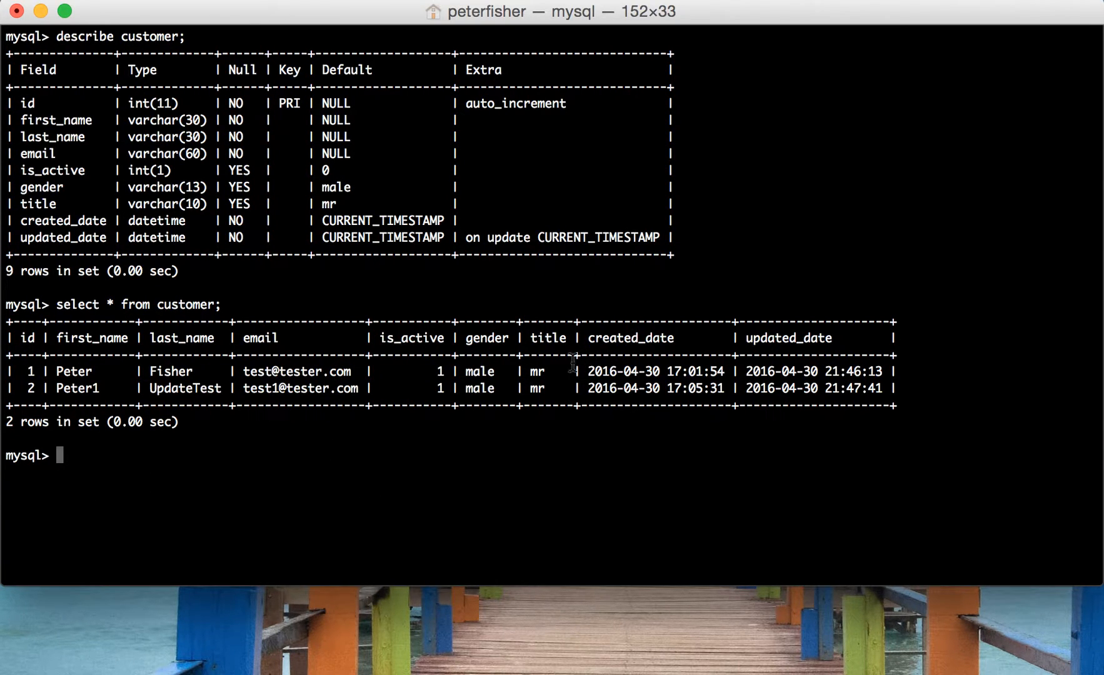
{"action": "mouse_move", "coordinate": [83, 371]}
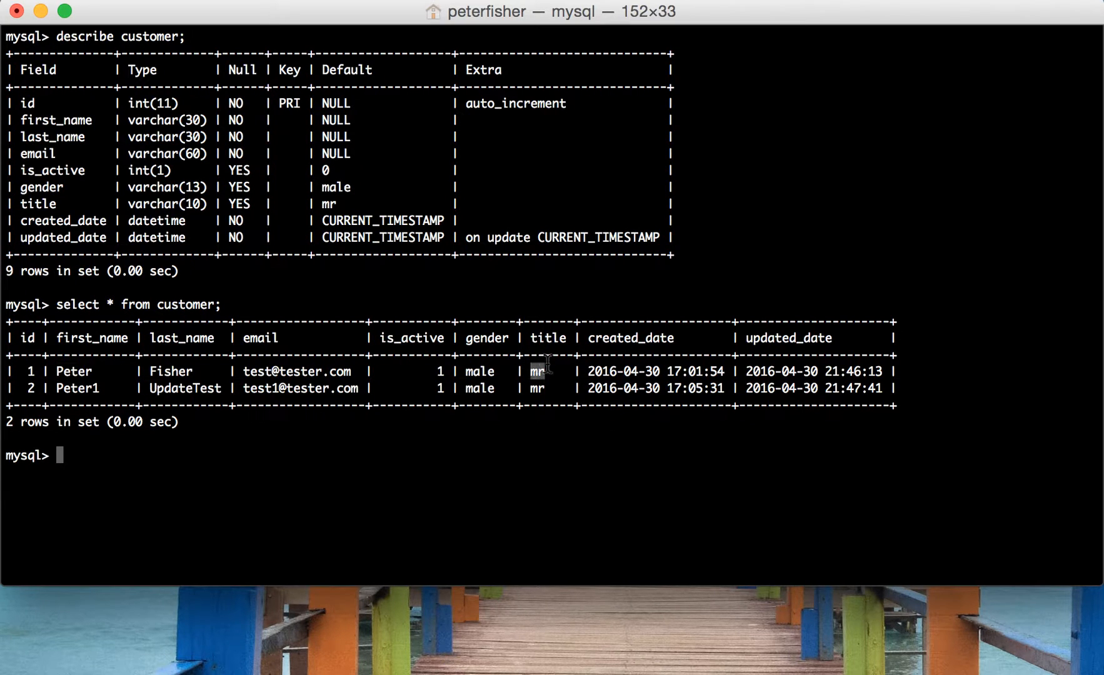
{"action": "mouse_move", "coordinate": [581, 441]}
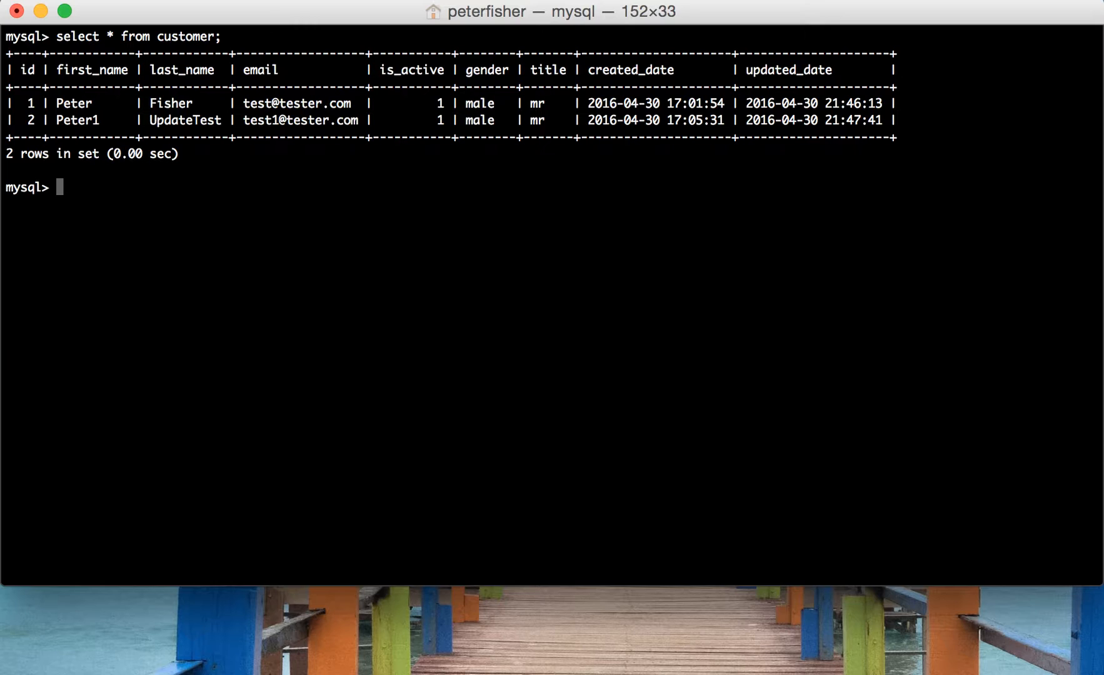
Step: Run SELECT title, first_name, id FROM customer to get both rows
{"action": "type", "text": "SE"}
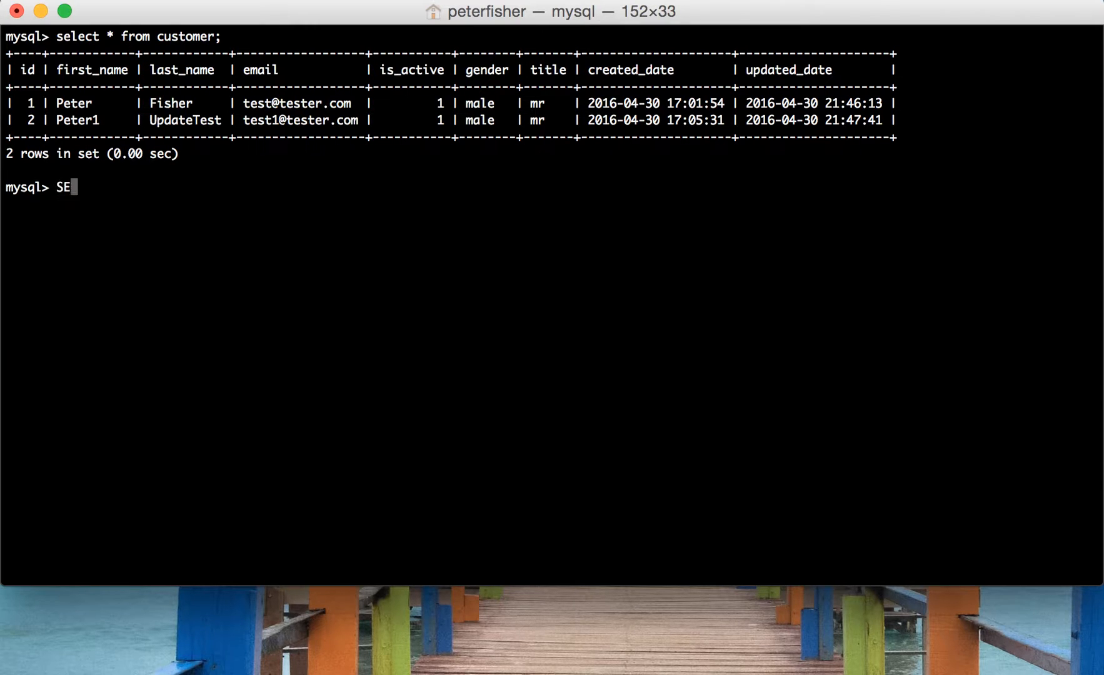
{"action": "type", "text": "LECT"}
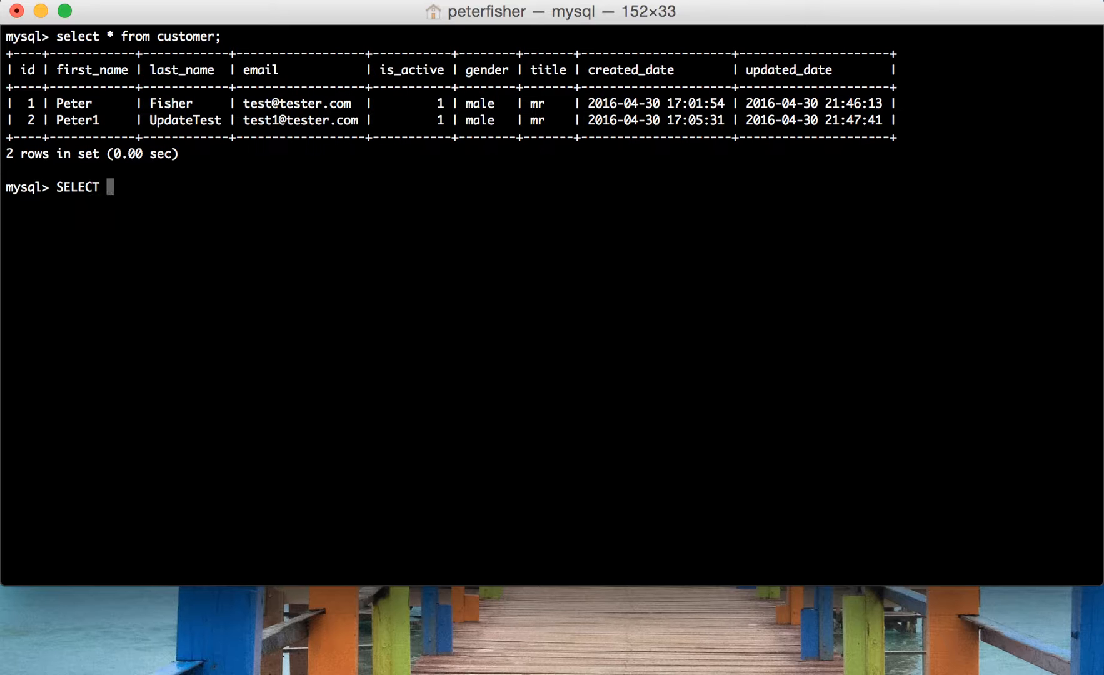
{"action": "type", "text": "title,"}
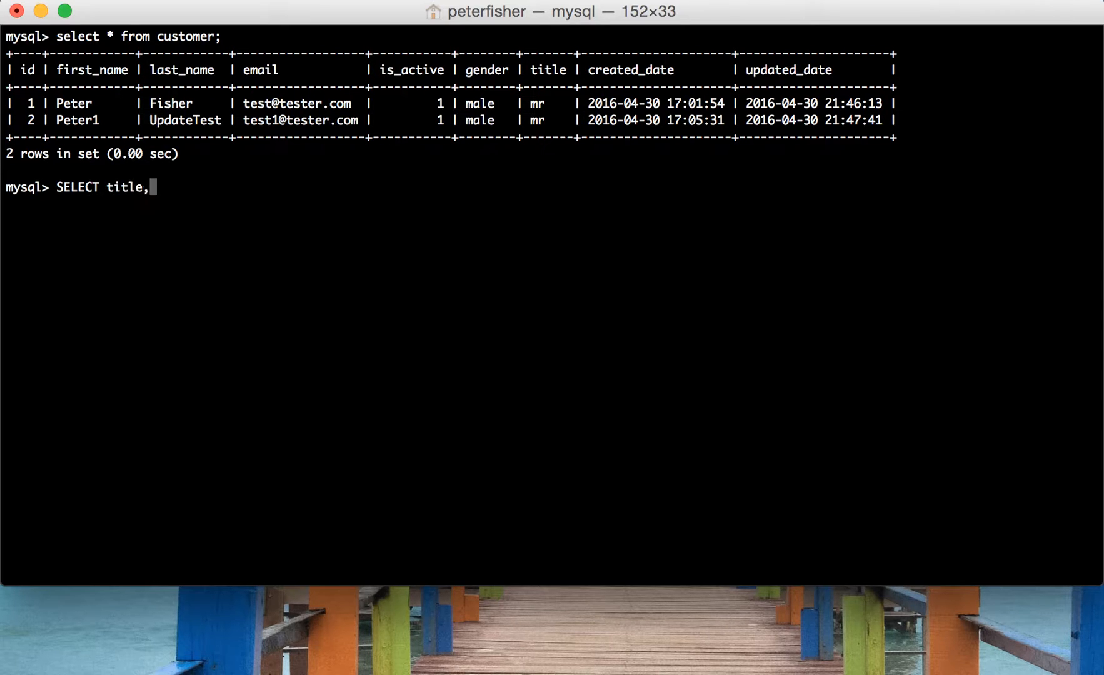
{"action": "type", "text": "first_name,"}
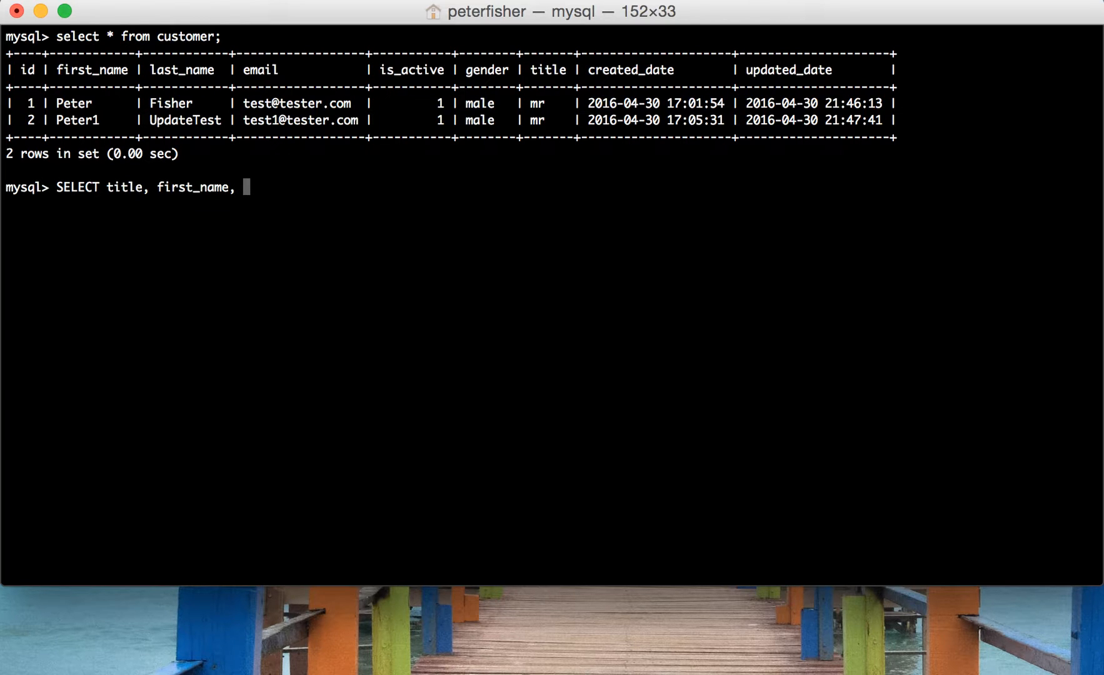
{"action": "type", "text": "id"}
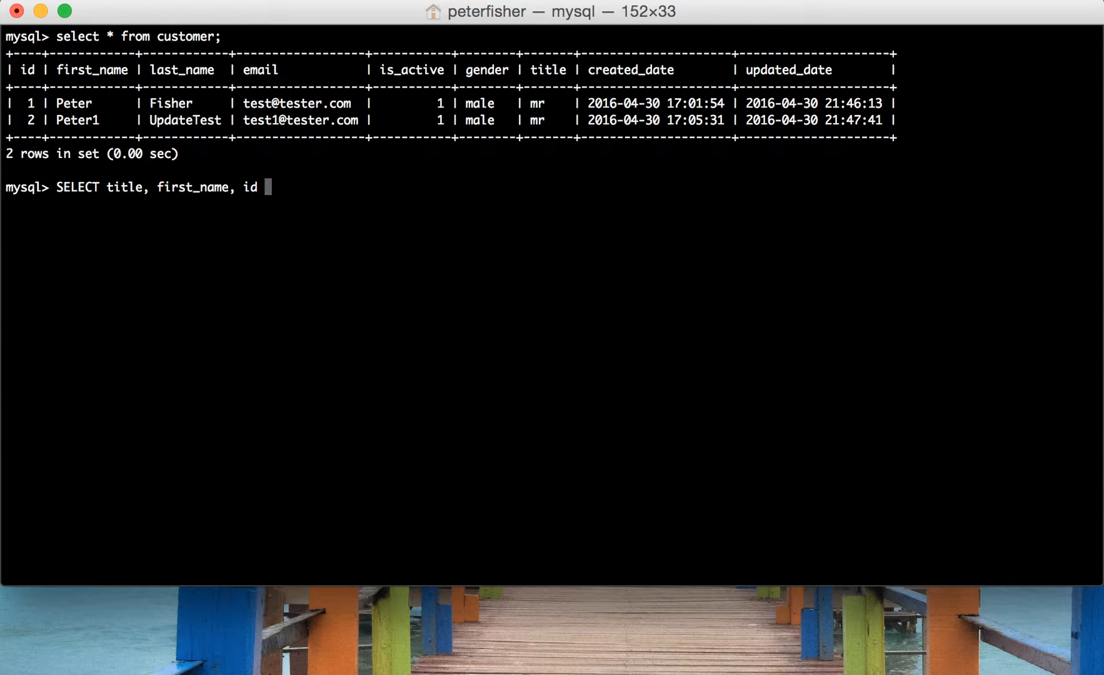
{"action": "type", "text": "FROM custo"}
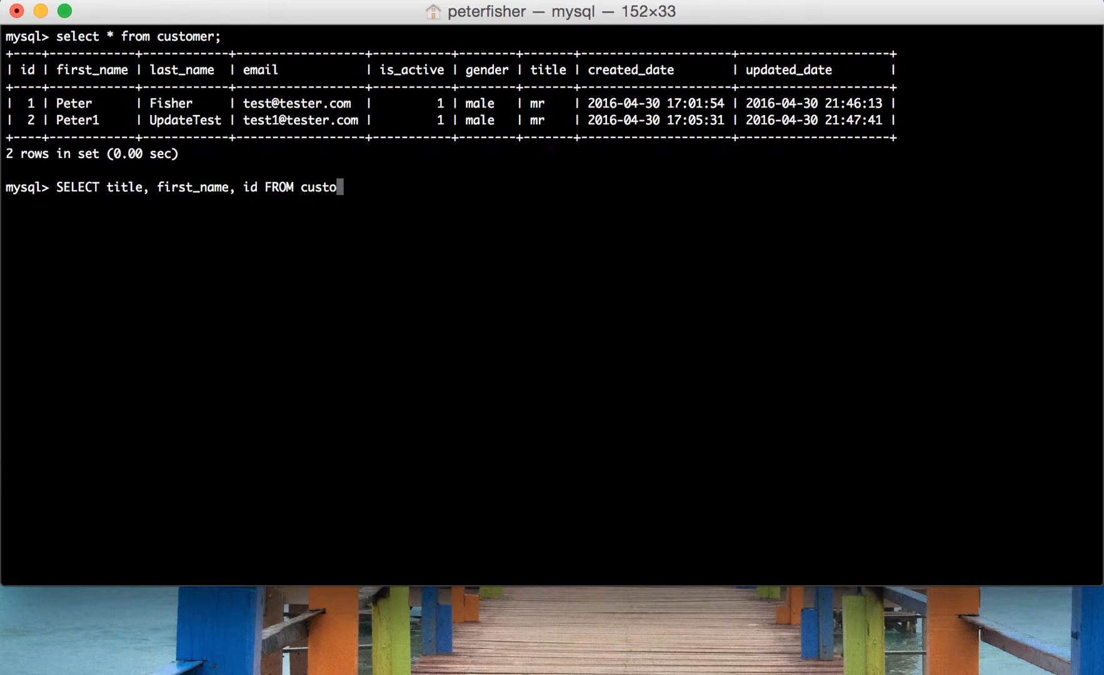
{"action": "key", "text": "Return"}
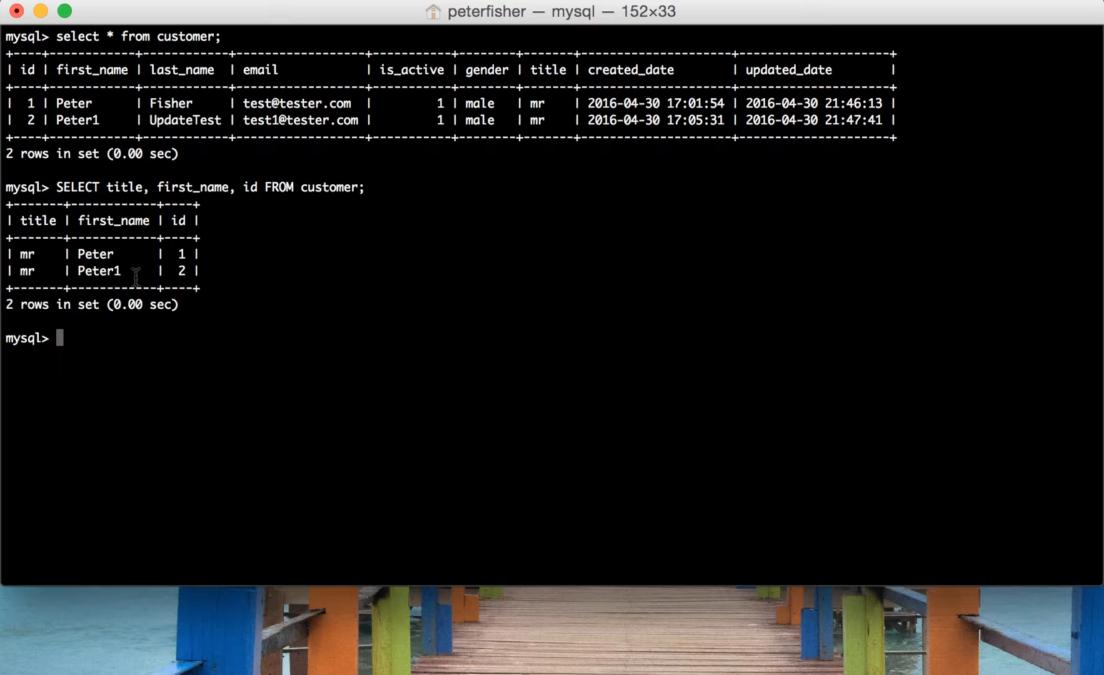
{"action": "mouse_move", "coordinate": [462, 278]}
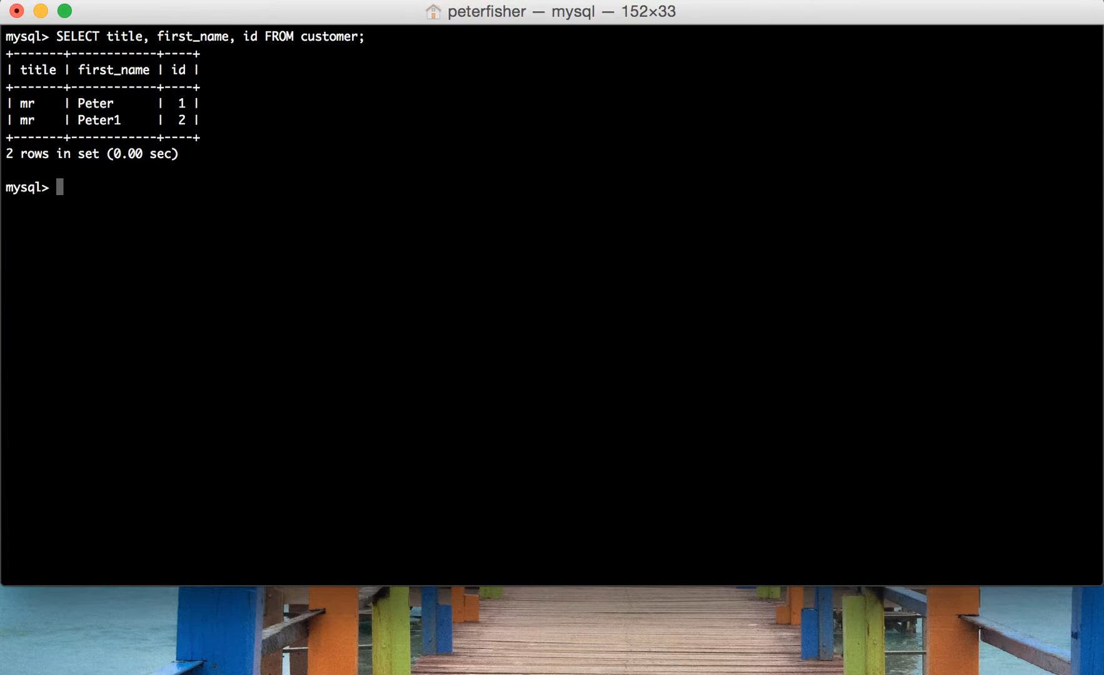
Step: Run SELECT UPPER(title), first_name, id FROM customer, returning titles as MR
{"action": "type", "text": "SELECT"}
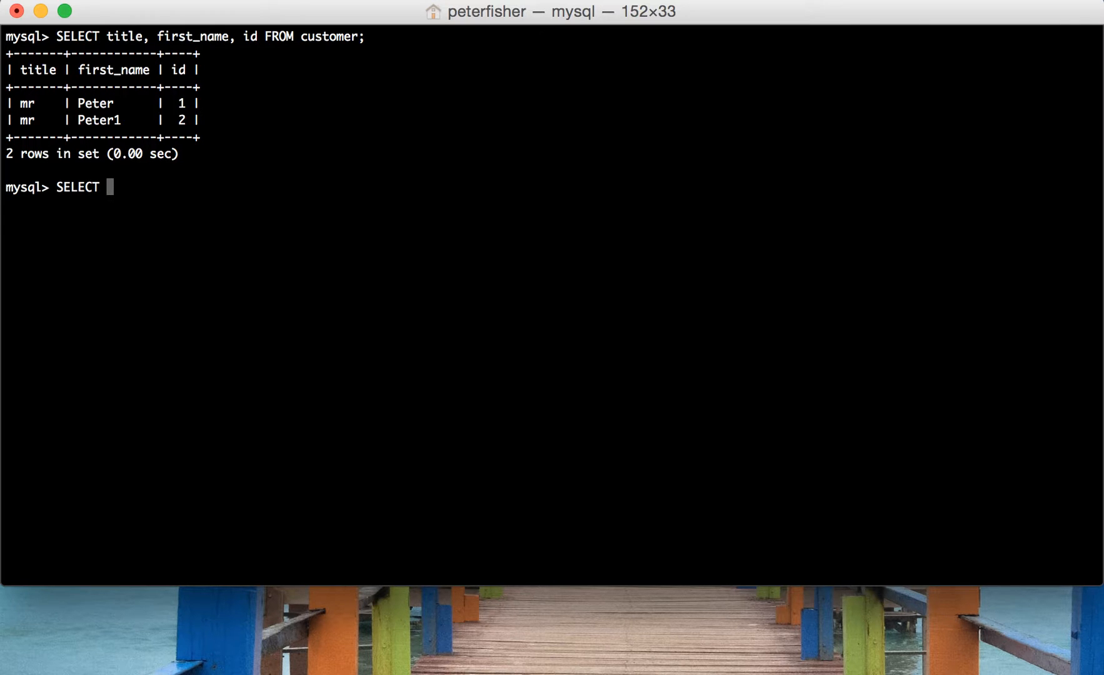
{"action": "type", "text": "UPPER"}
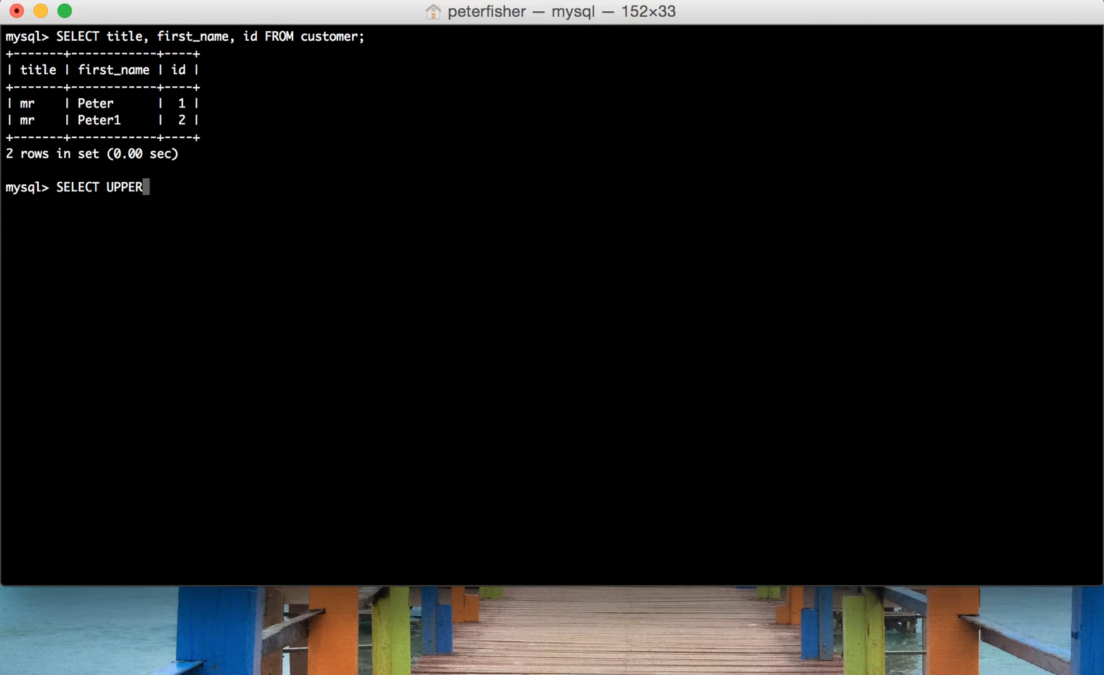
{"action": "type", "text": "("}
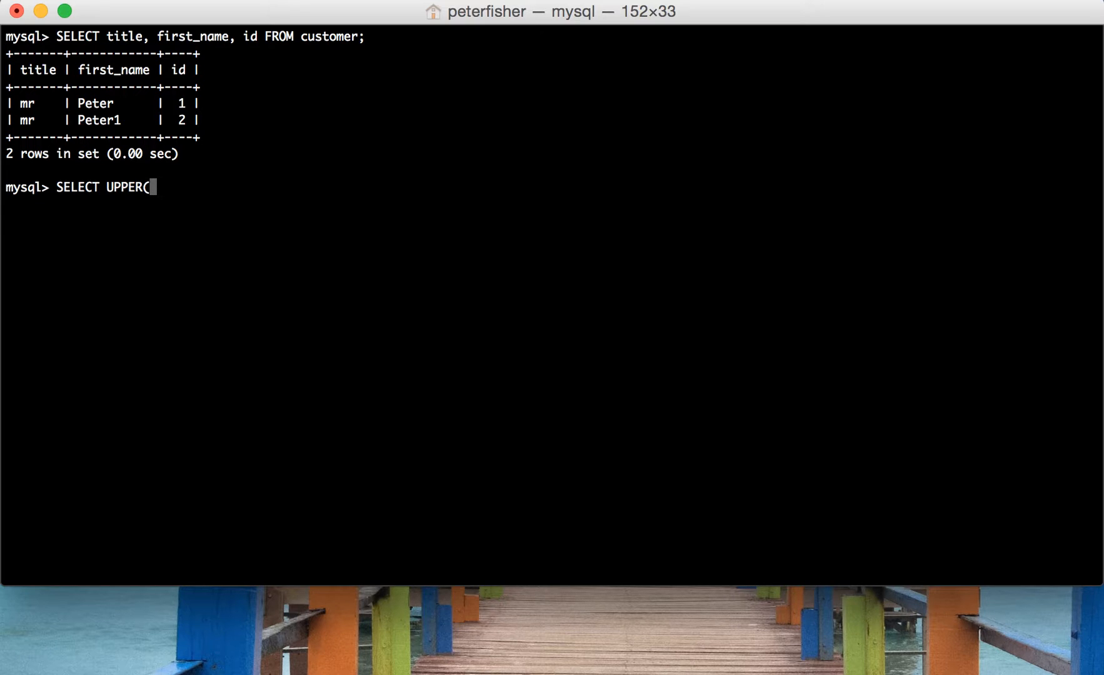
{"action": "type", "text": "tit"}
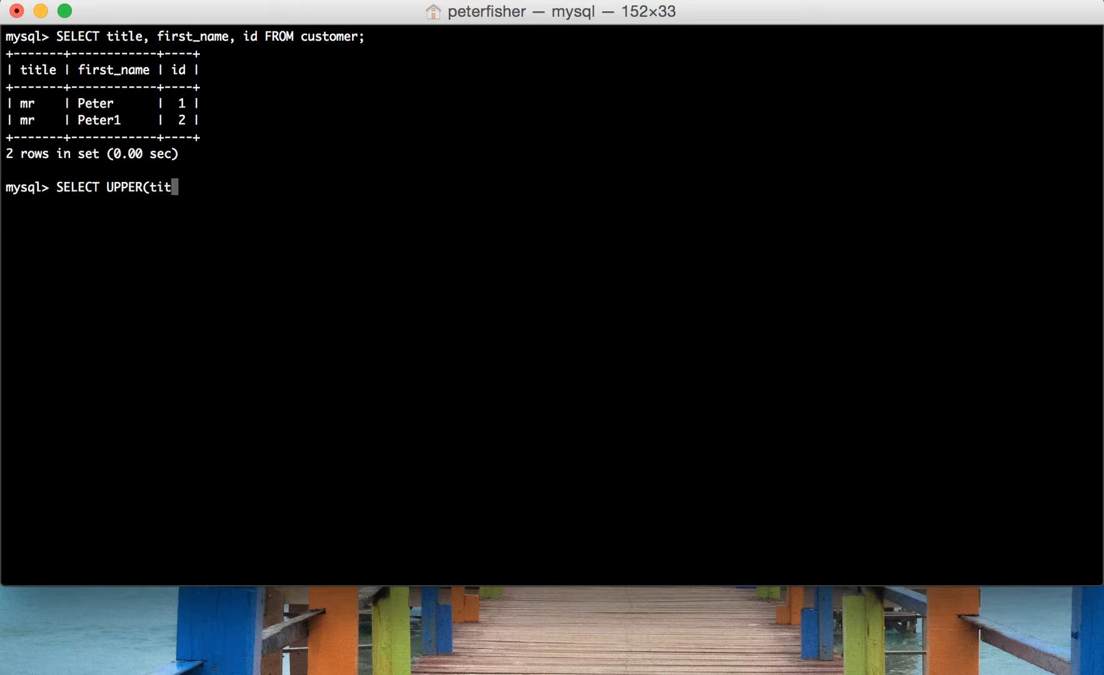
{"action": "type", "text": "le),"}
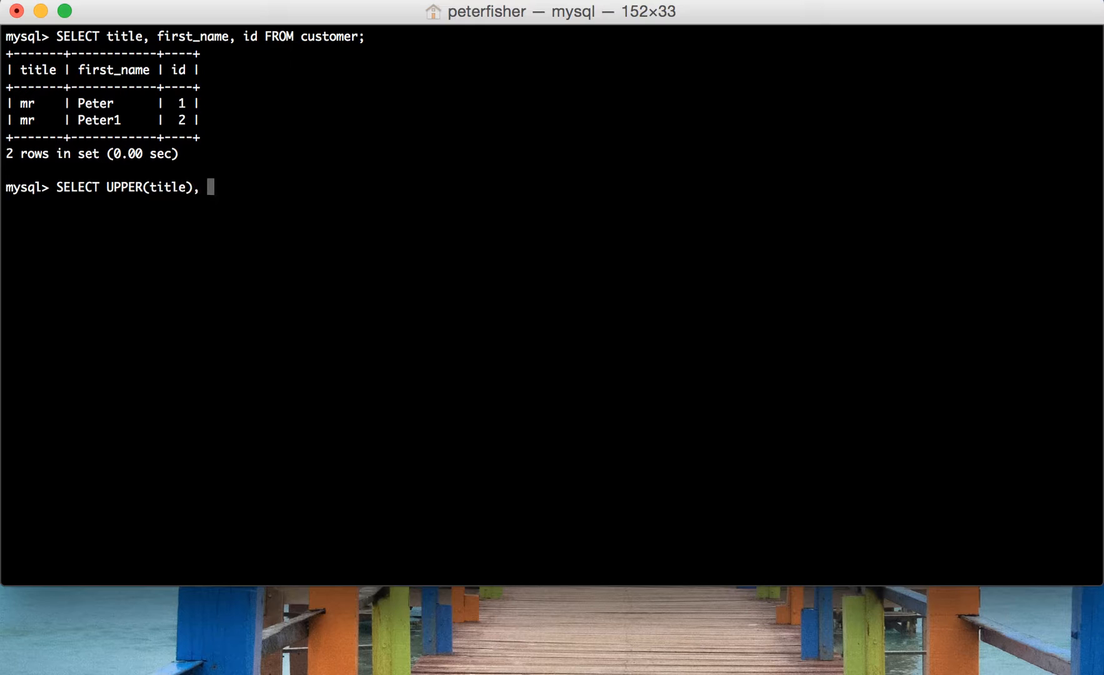
{"action": "type", "text": "firs"}
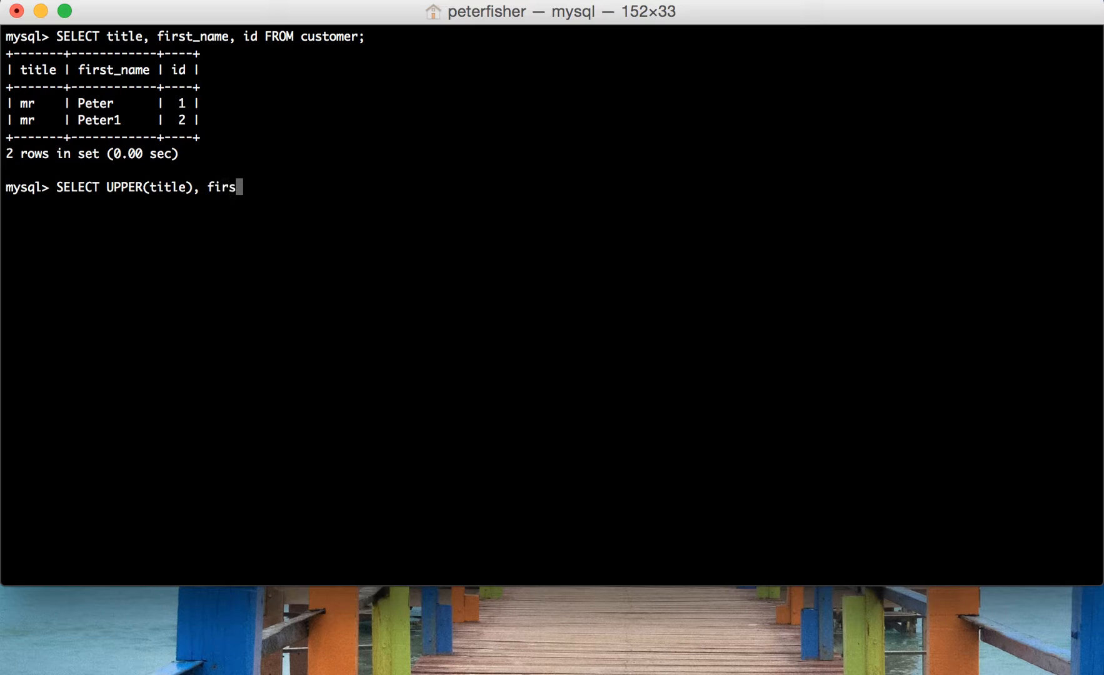
{"action": "type", "text": "t_name,"}
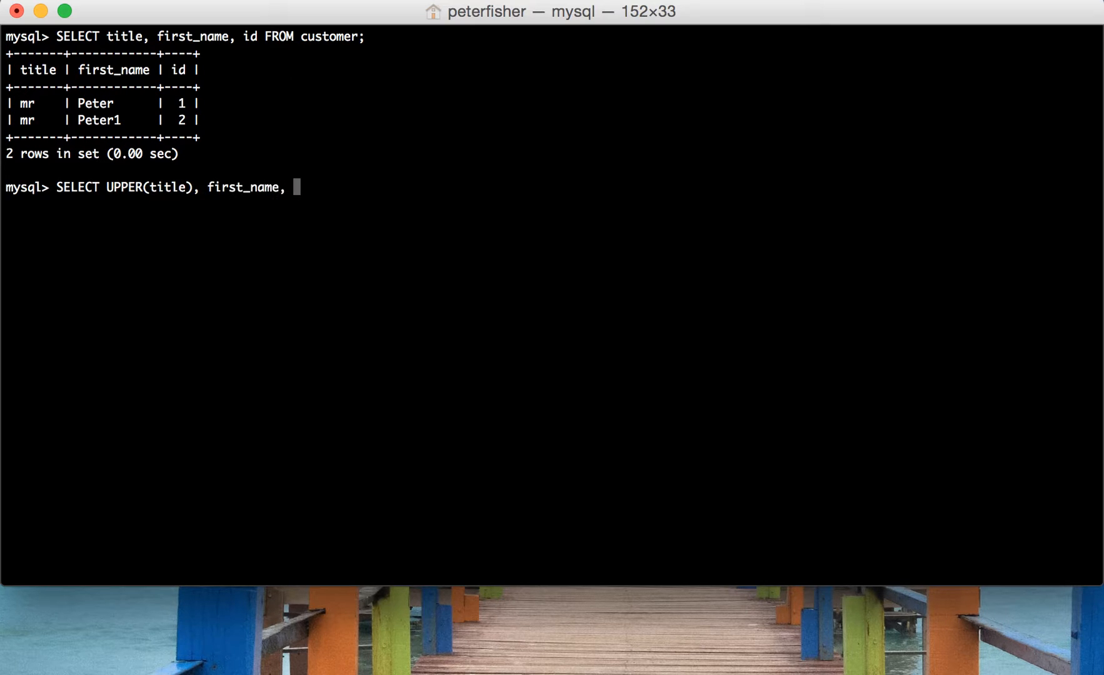
{"action": "type", "text": "id F"}
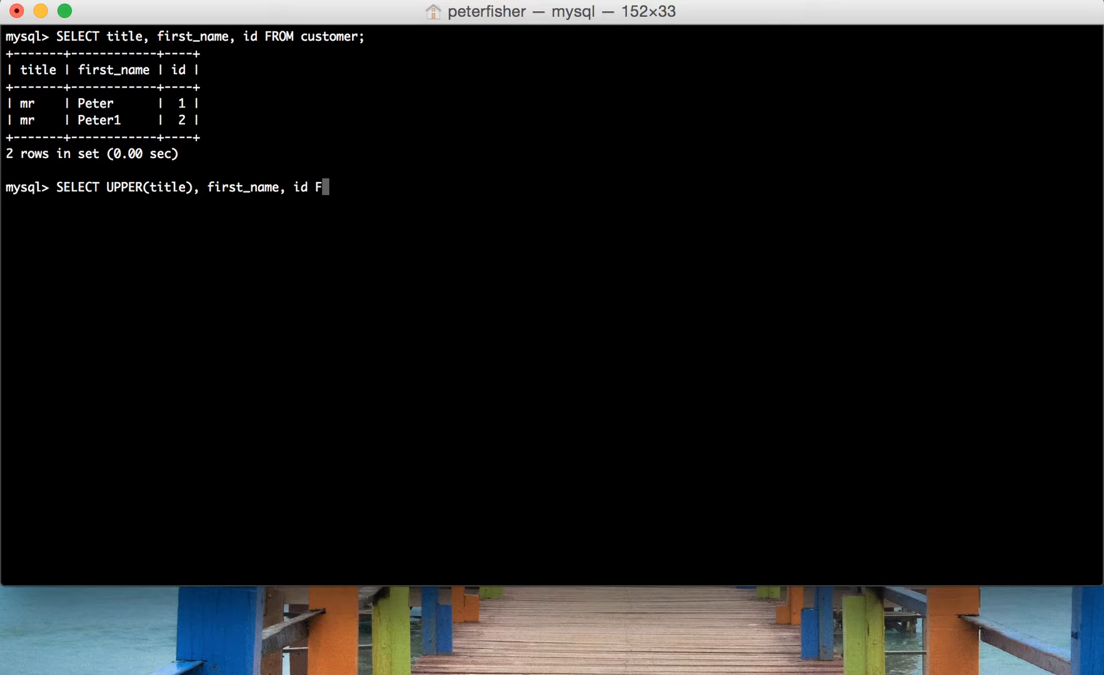
{"action": "type", "text": "ROM custome"}
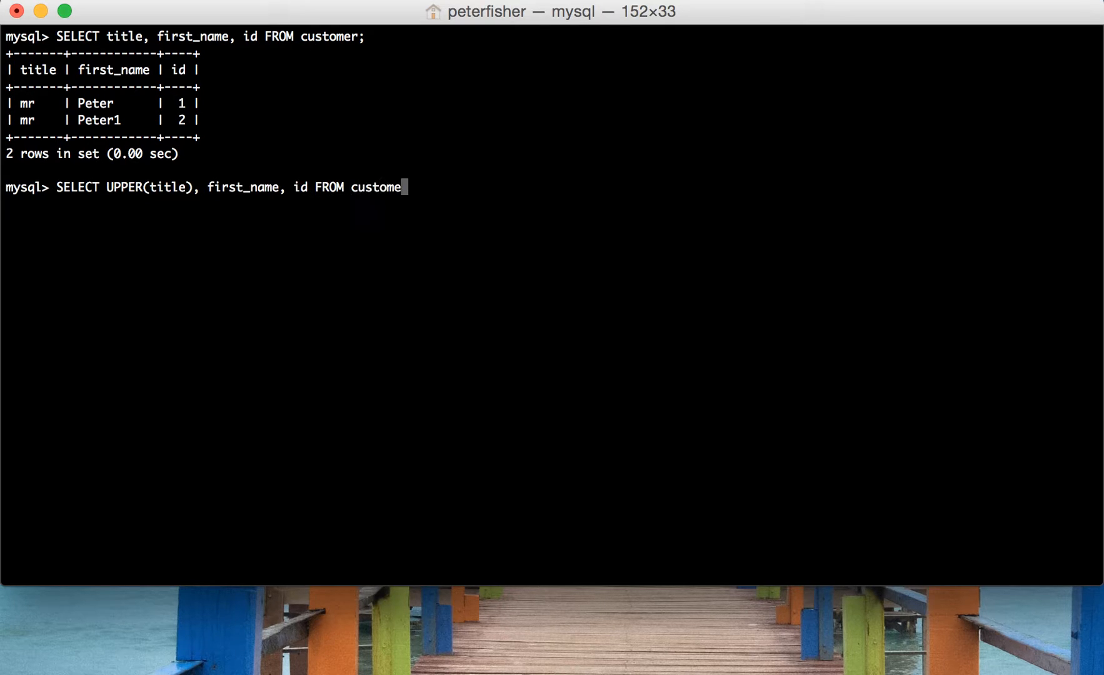
{"action": "key", "text": "Return"}
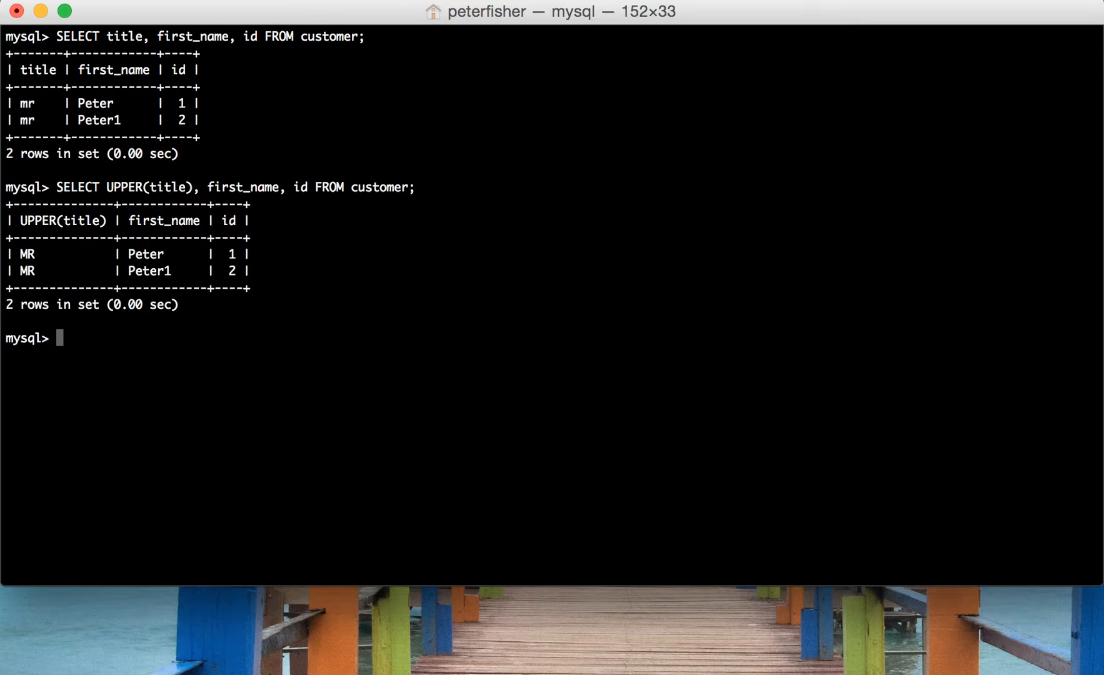
{"action": "mouse_move", "coordinate": [40, 249]}
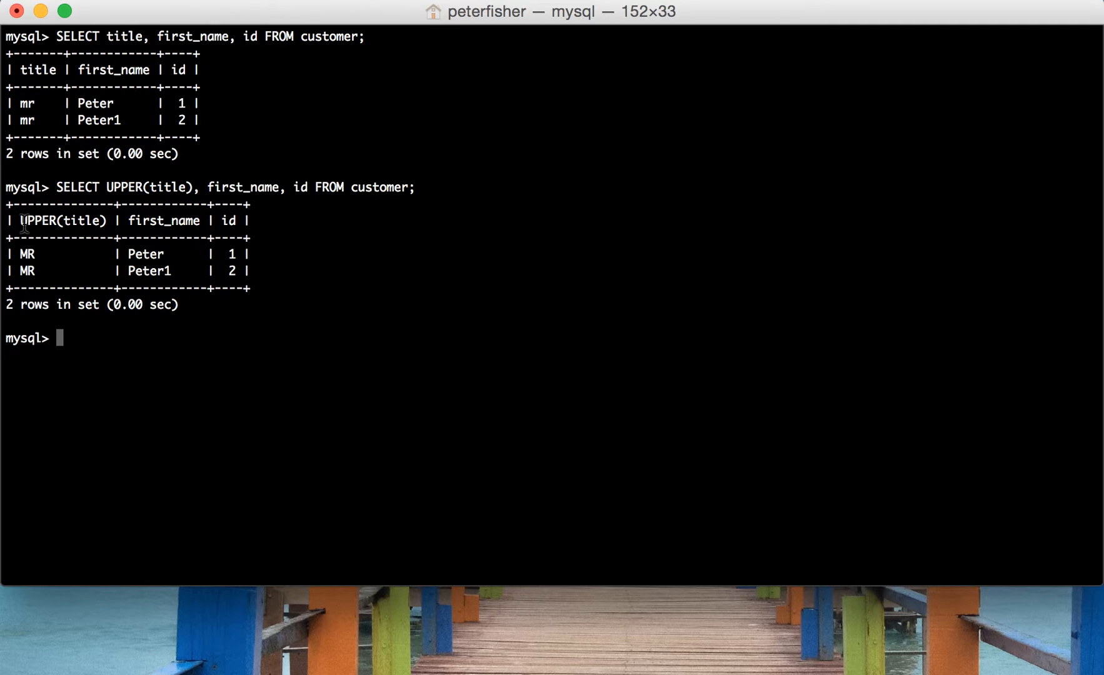
{"action": "mouse_move", "coordinate": [442, 253]}
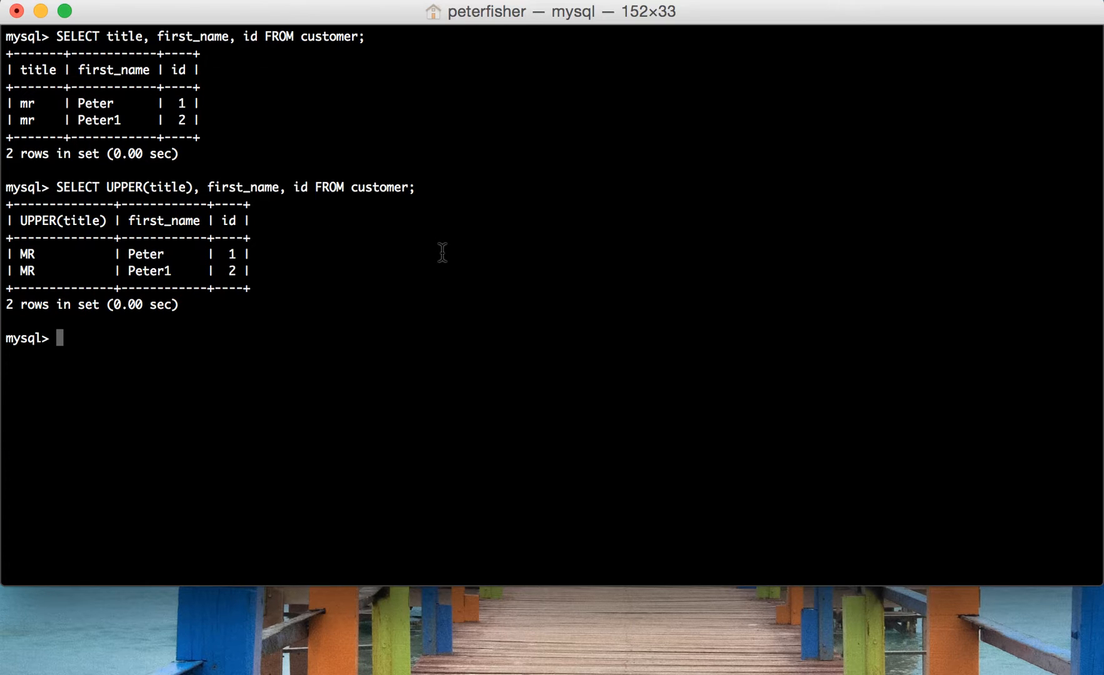
{"action": "mouse_move", "coordinate": [644, 26]}
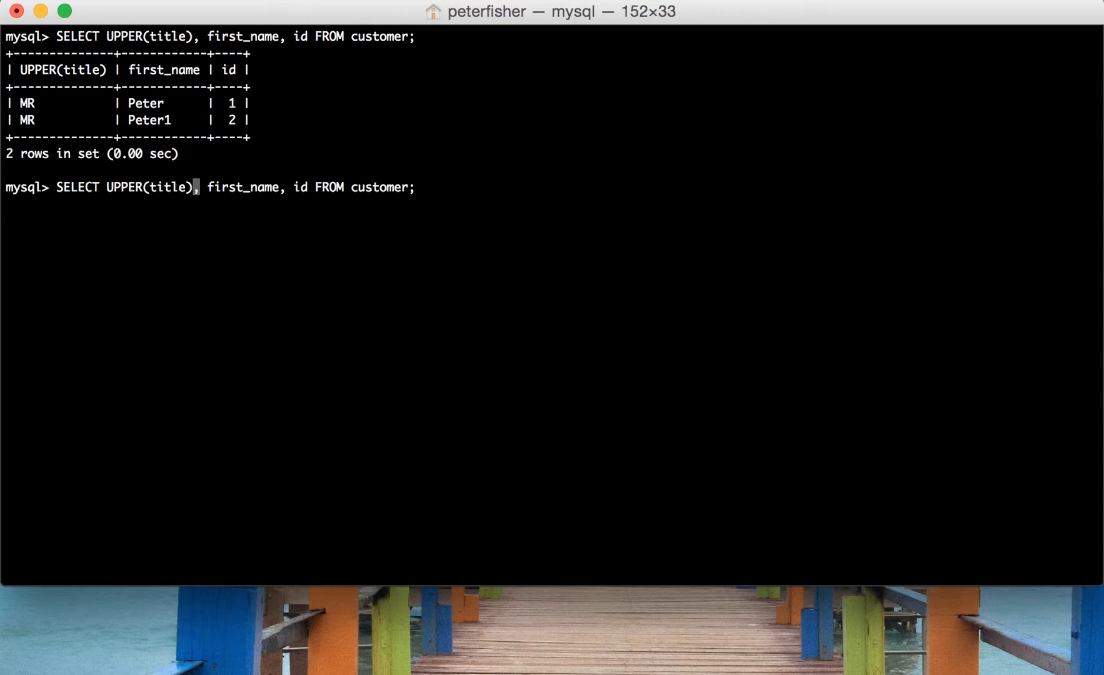
Step: Rerun the query with UPPER(title) AS title to alias the uppercased column
{"action": "type", "text": "AS"}
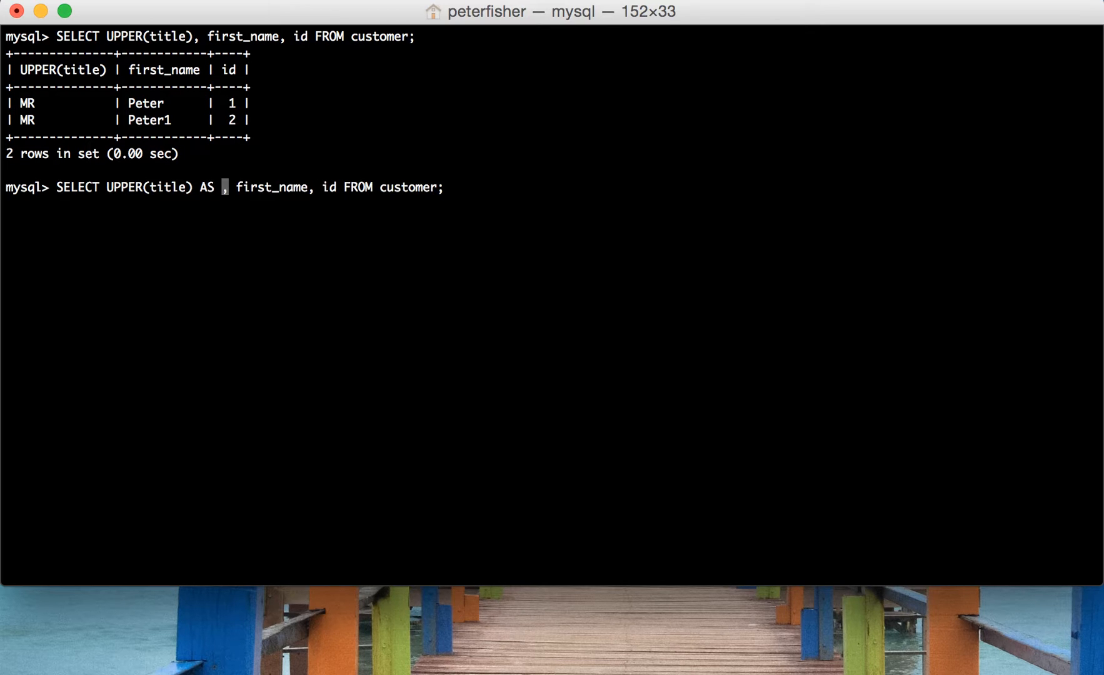
{"action": "key", "text": "Return"}
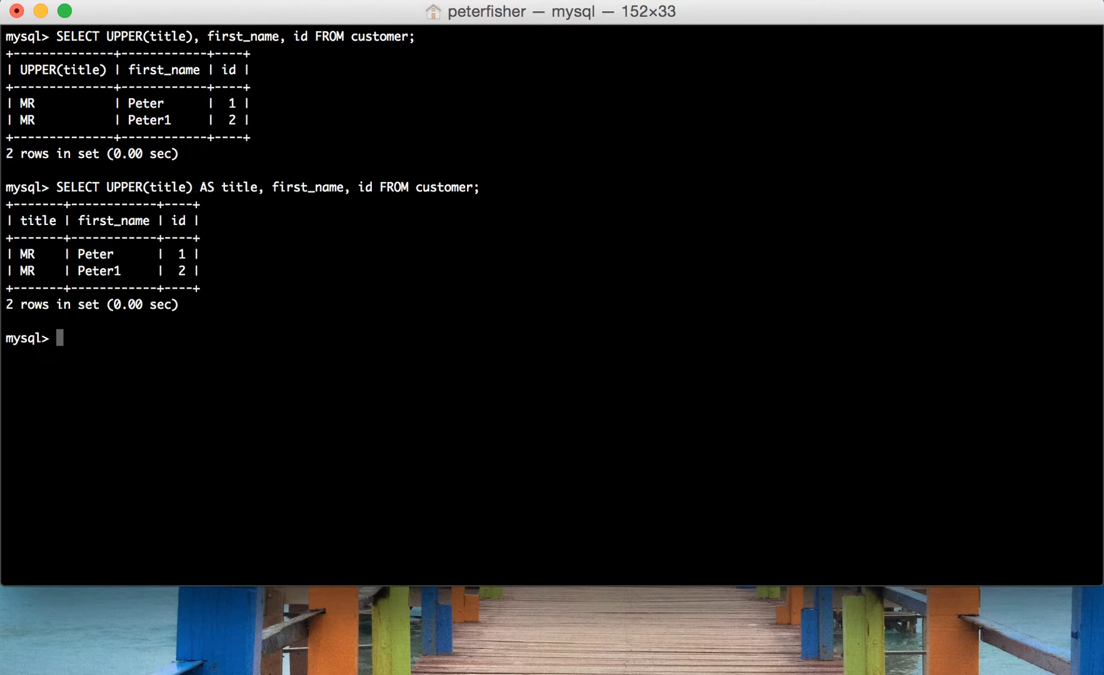
{"action": "mouse_move", "coordinate": [60, 222]}
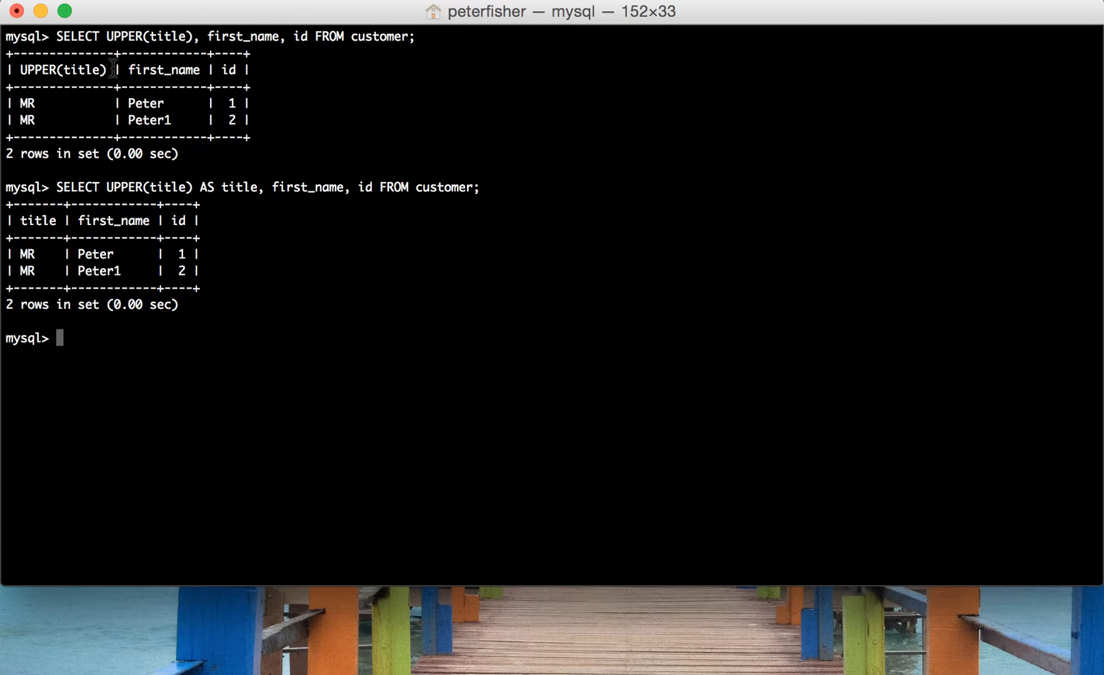
{"action": "double_click", "coordinate": [61, 70]}
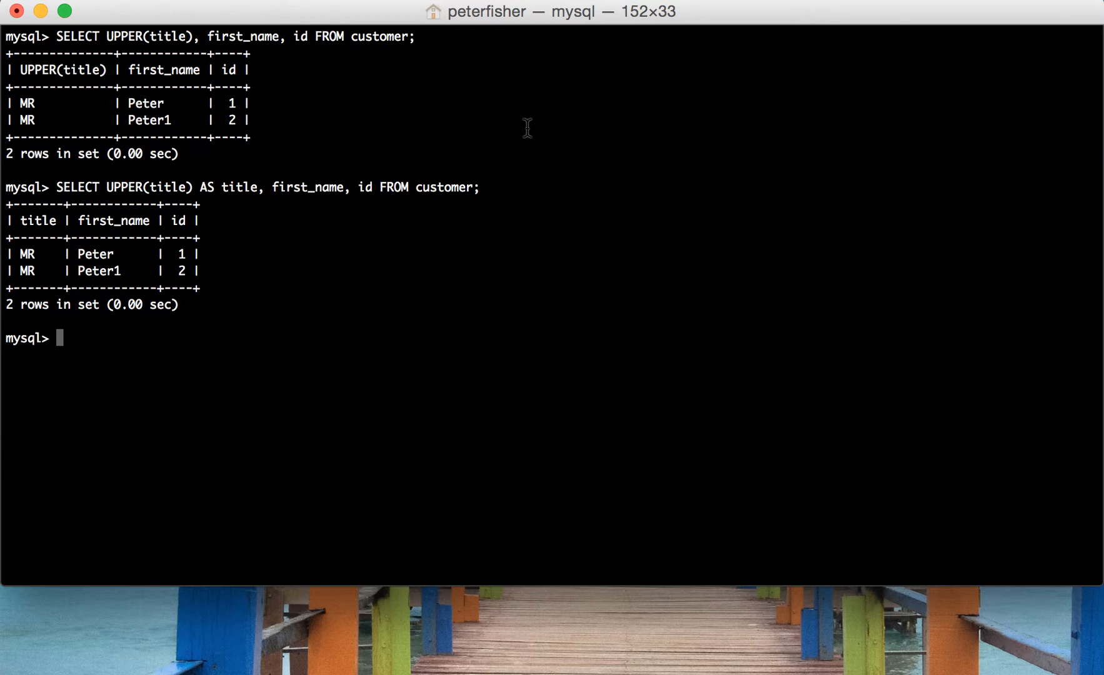
{"action": "mouse_move", "coordinate": [213, 206]}
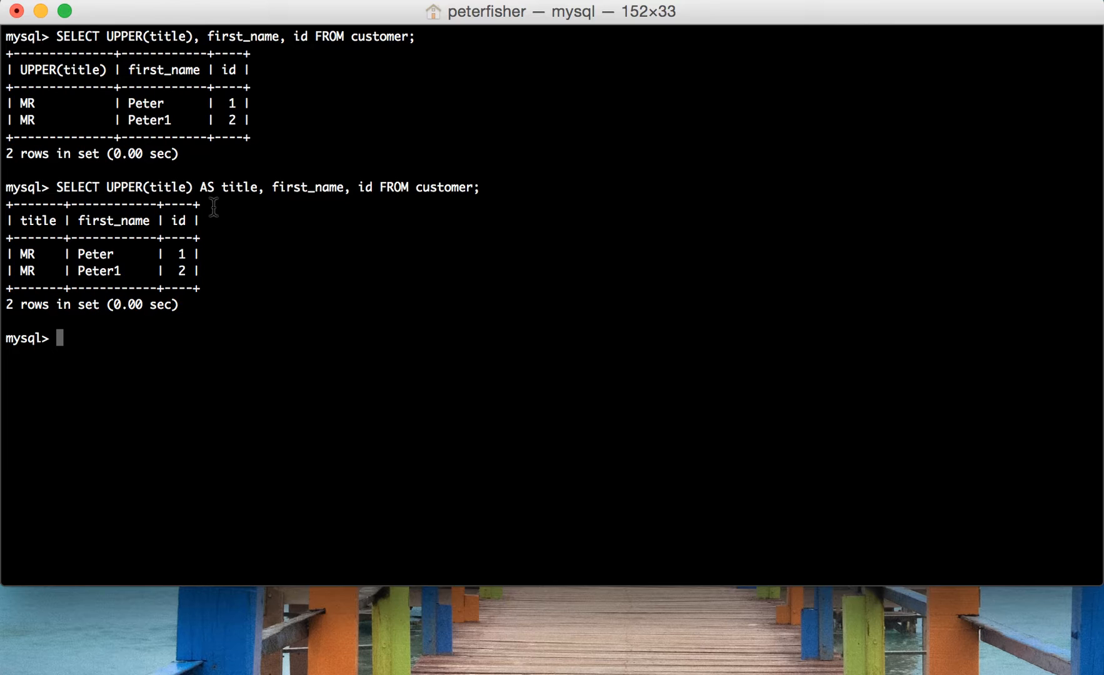
{"action": "mouse_move", "coordinate": [333, 303]}
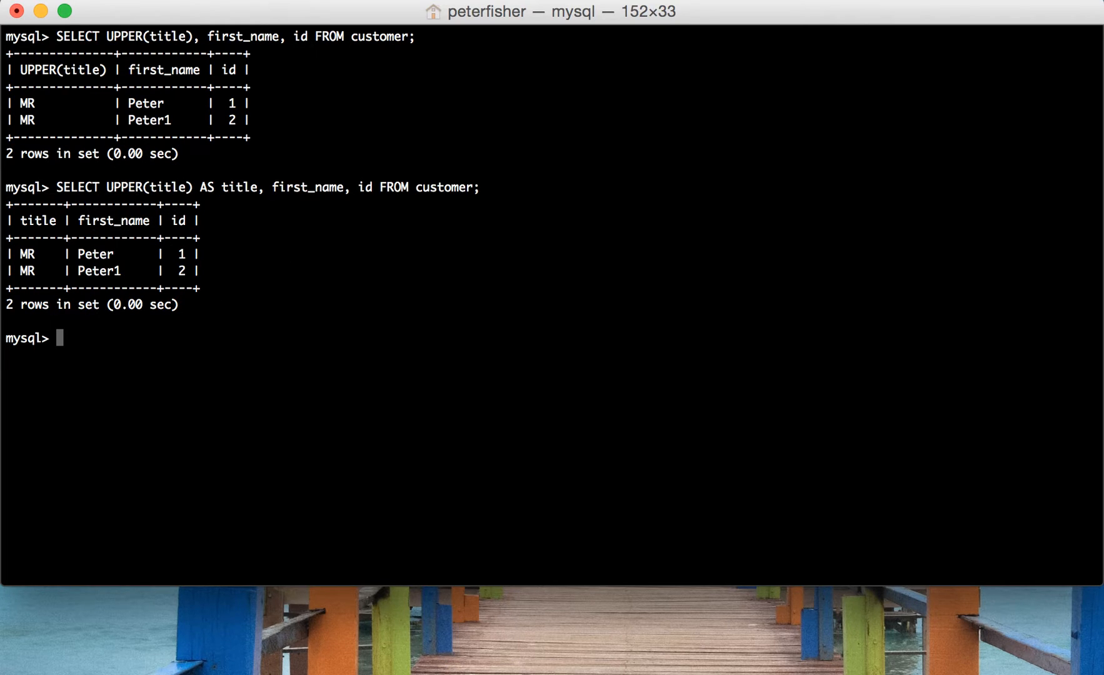
{"action": "mouse_move", "coordinate": [515, 281]}
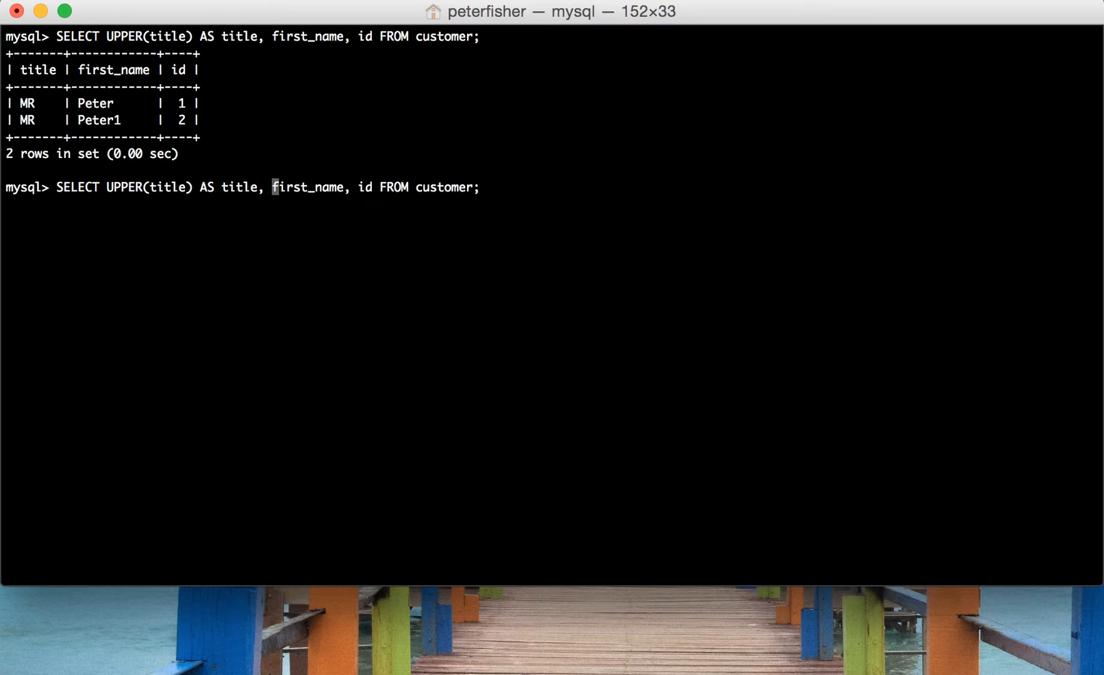
Step: Rerun the query with UCASE(first_name), returning PETER and PETER1
{"action": "type", "text": "UCASE("}
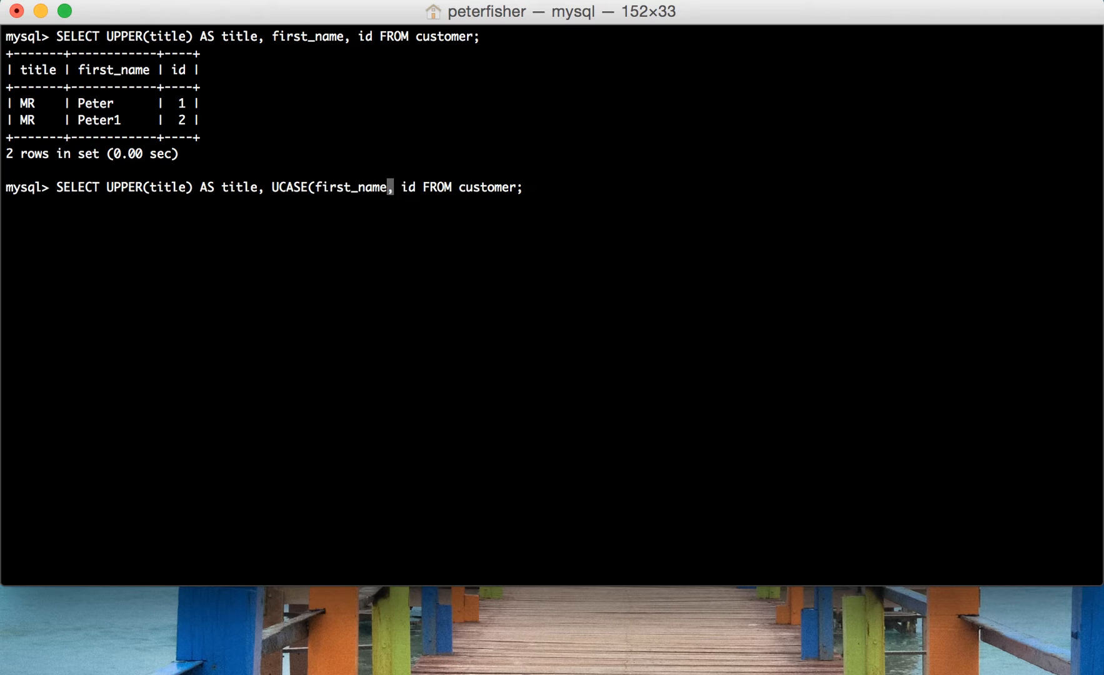
{"action": "key", "text": "Return"}
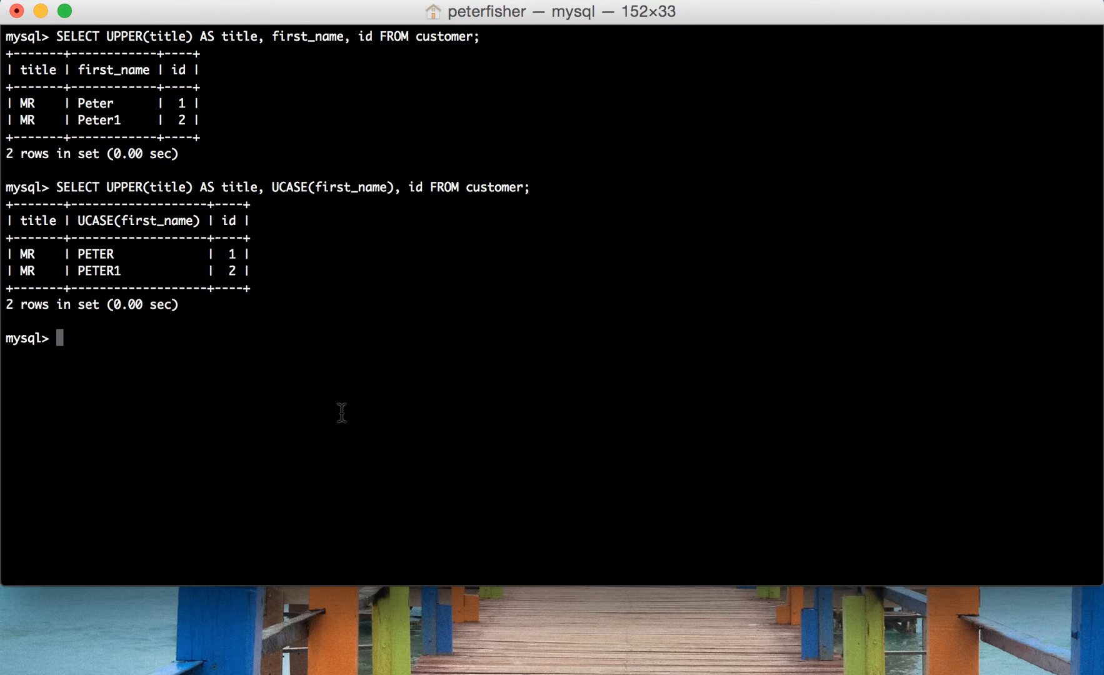
{"action": "mouse_move", "coordinate": [95, 258]}
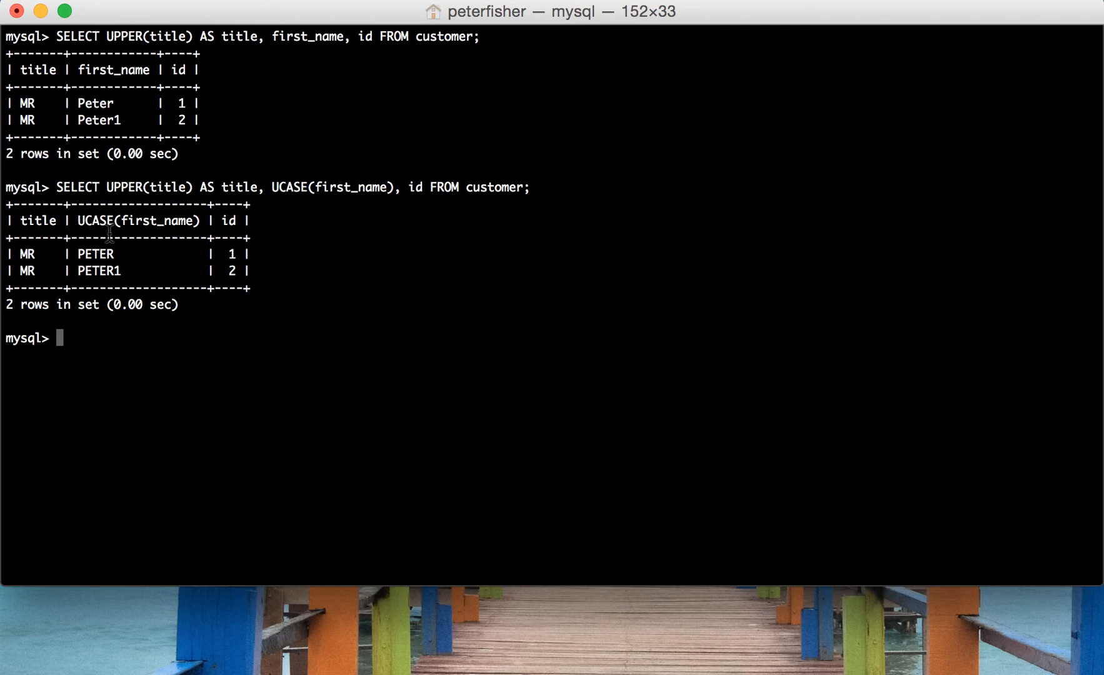
{"action": "mouse_move", "coordinate": [365, 255]}
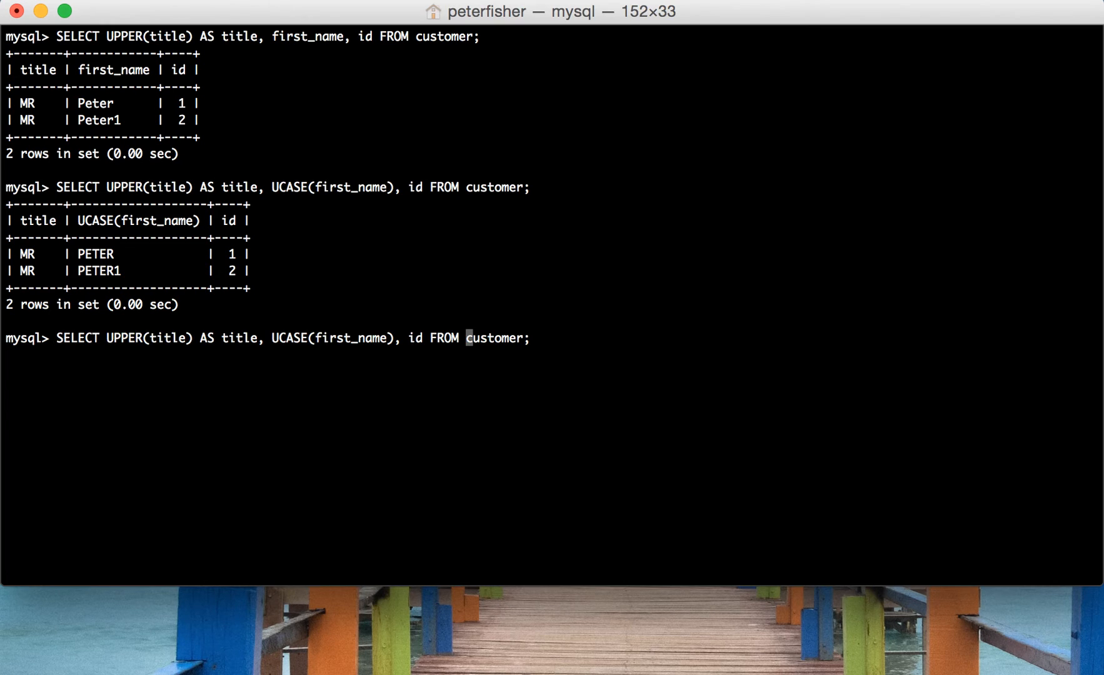
{"action": "mouse_move", "coordinate": [340, 338]}
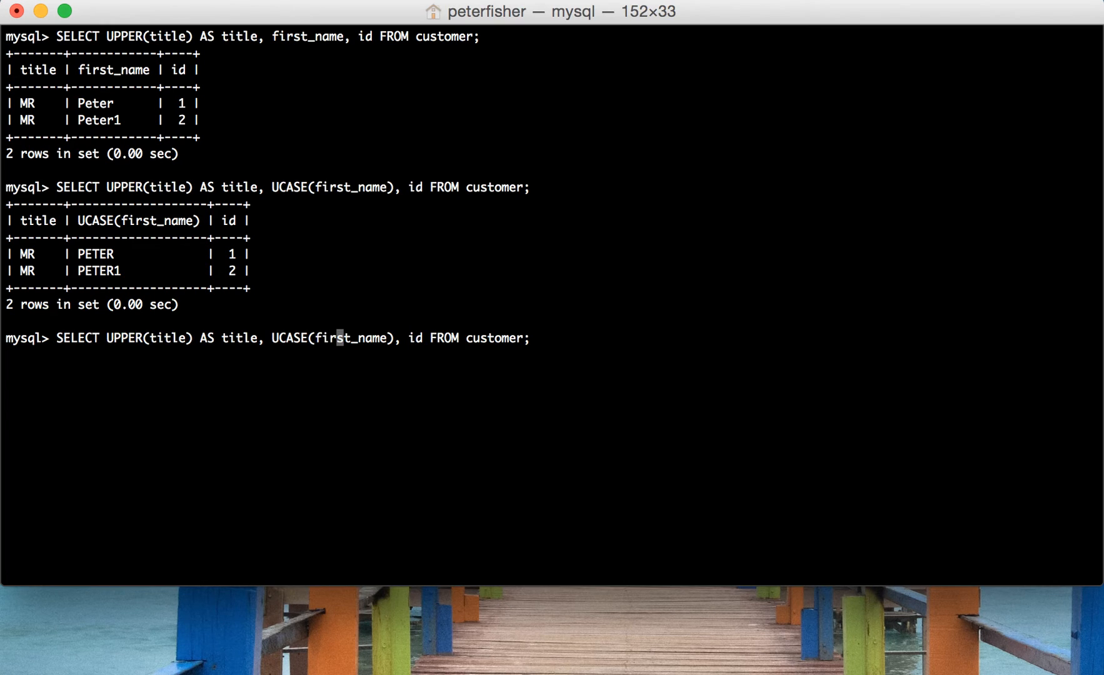
Step: Rerun the query with UCASE(first_name) AS first_name for the column heading
{"action": "type", "text": "AS"}
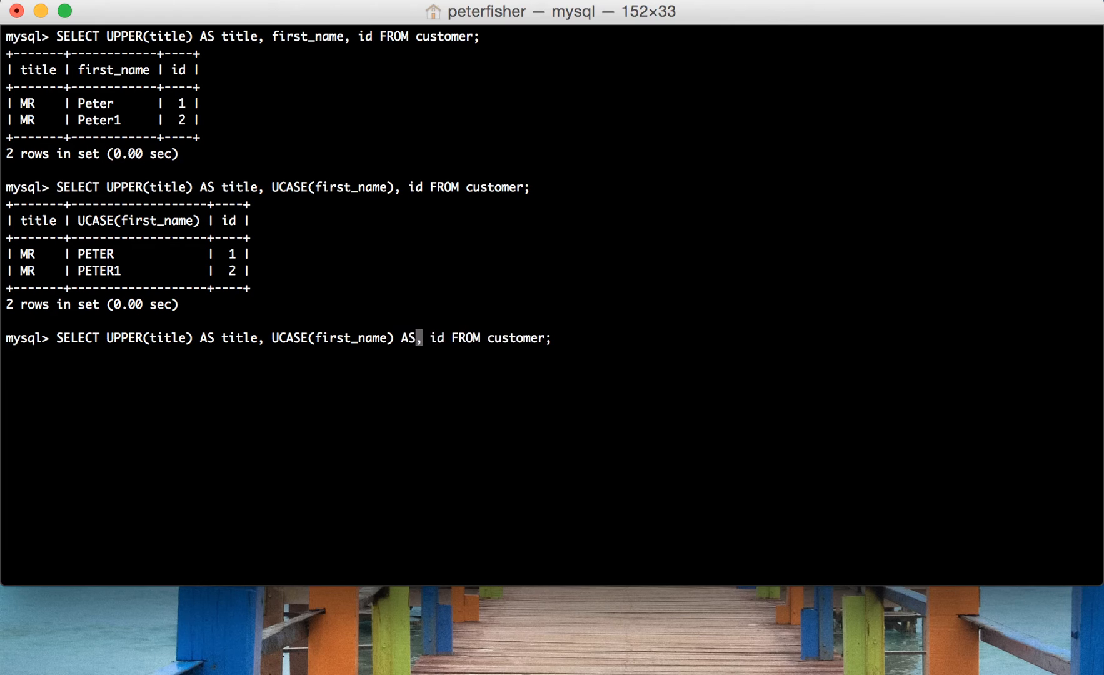
{"action": "type", "text": "firs"}
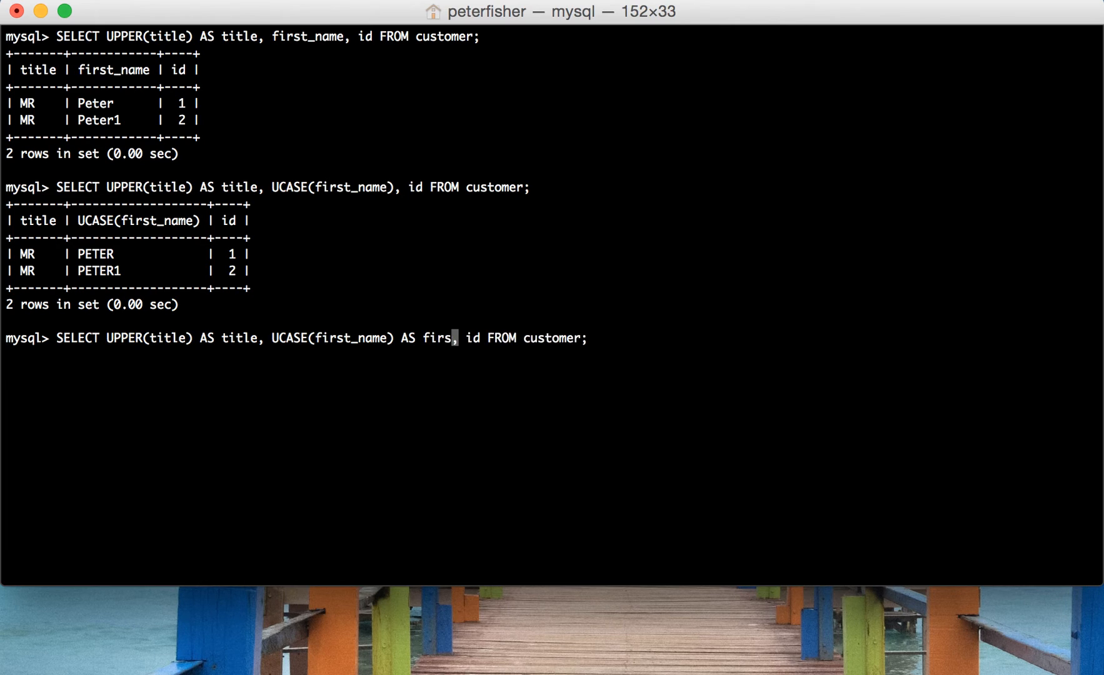
{"action": "key", "text": "Return"}
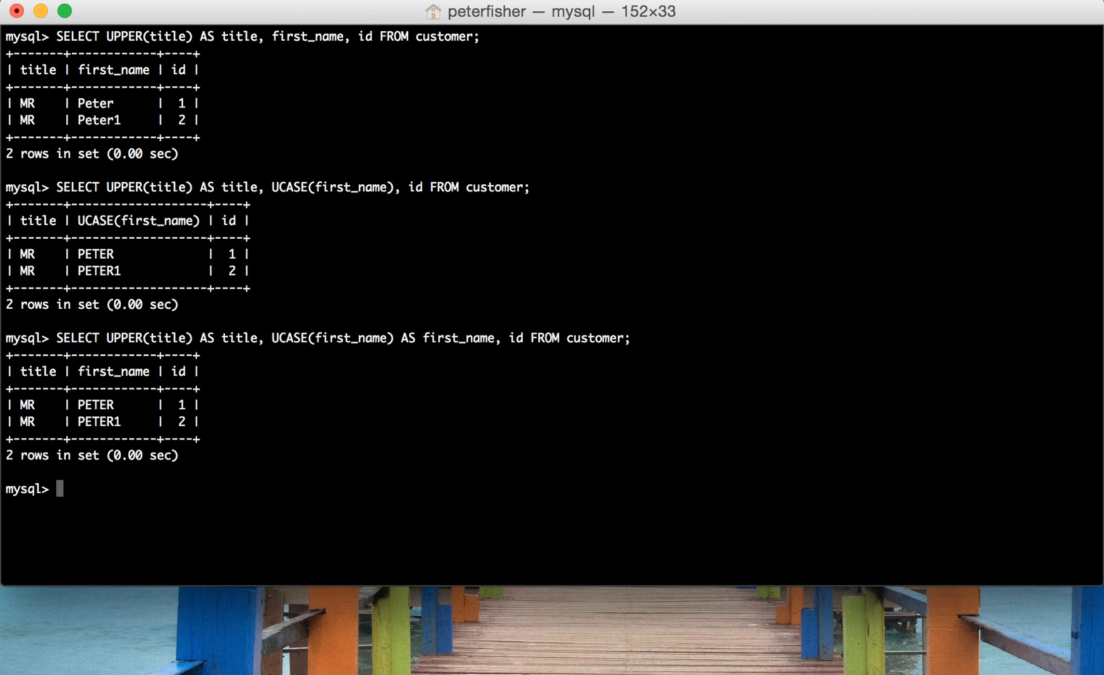
{"action": "mouse_move", "coordinate": [285, 335]}
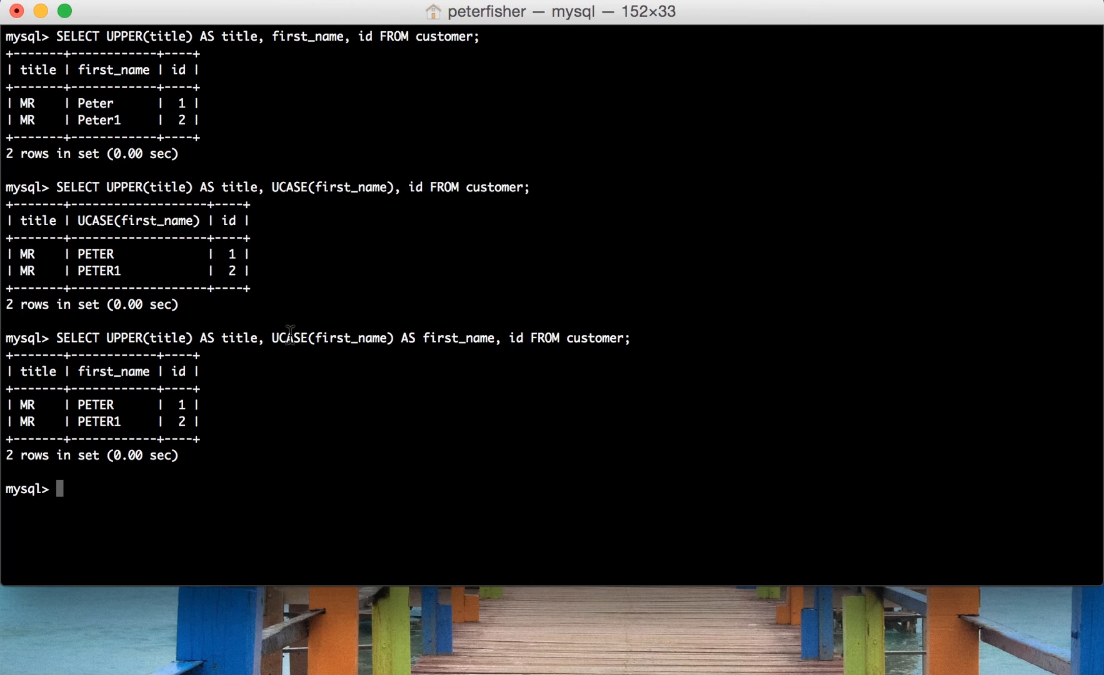